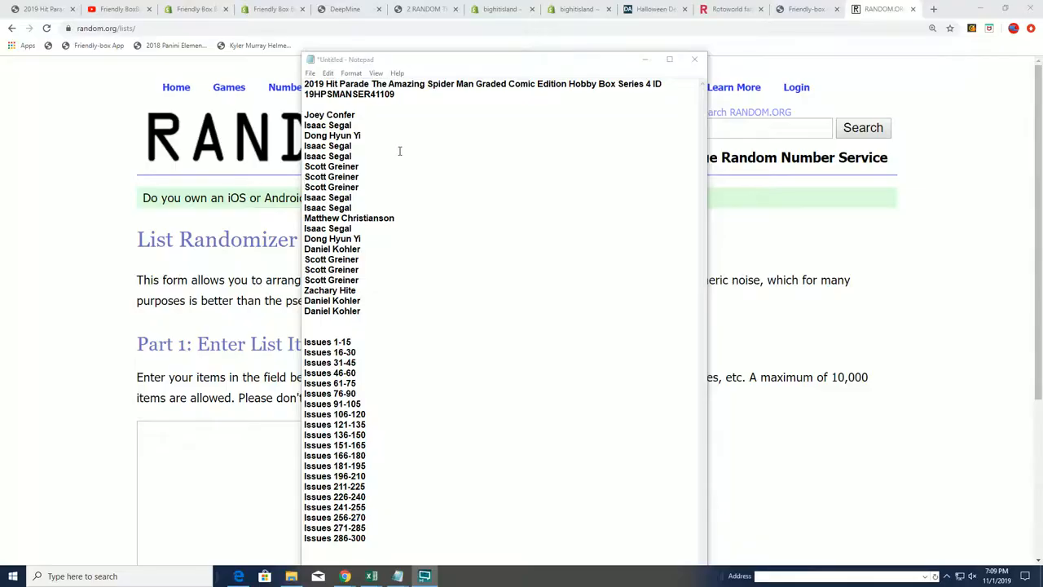
Step: Select the owner names in Notepad for copying to the randomizer
{"action": "double_click", "coordinate": [349, 93]}
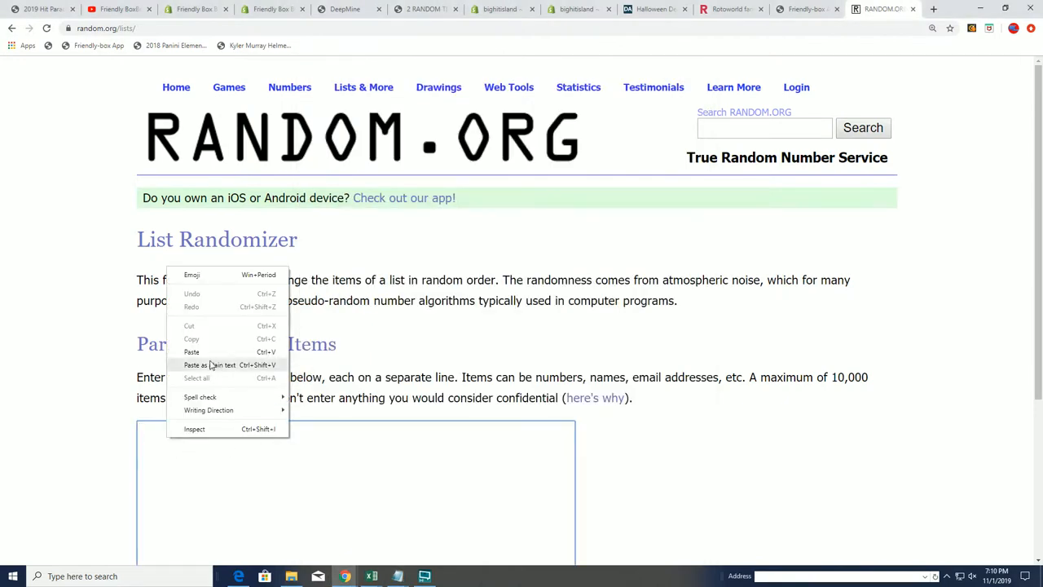
Step: Paste the 20 owner names as plain text and shuffle them repeatedly with Randomize and Again!
{"action": "left_click", "coordinate": [208, 365]}
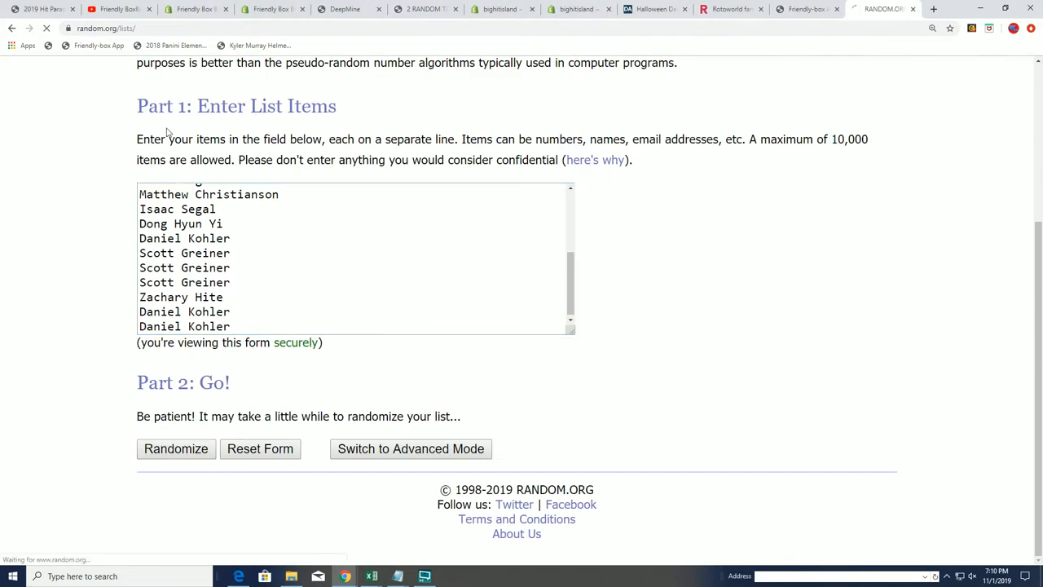
{"action": "left_click", "coordinate": [176, 448]}
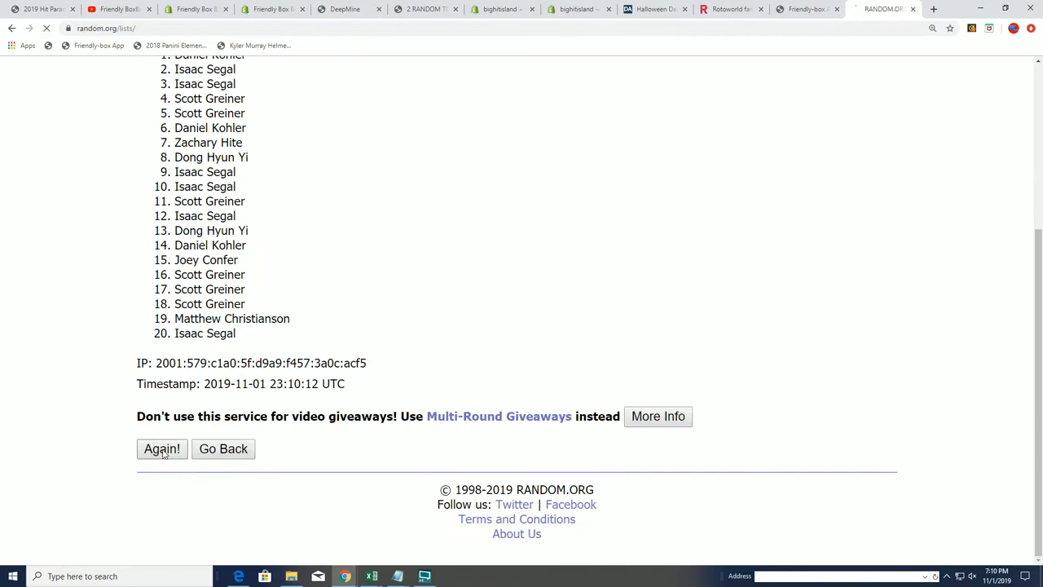
{"action": "left_click", "coordinate": [161, 450]}
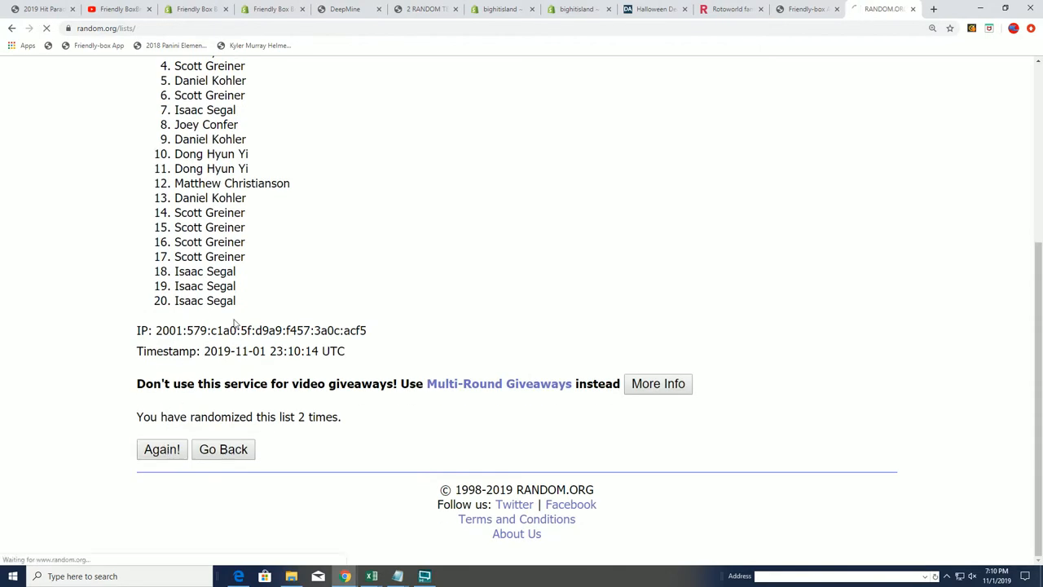
{"action": "left_click", "coordinate": [162, 450]}
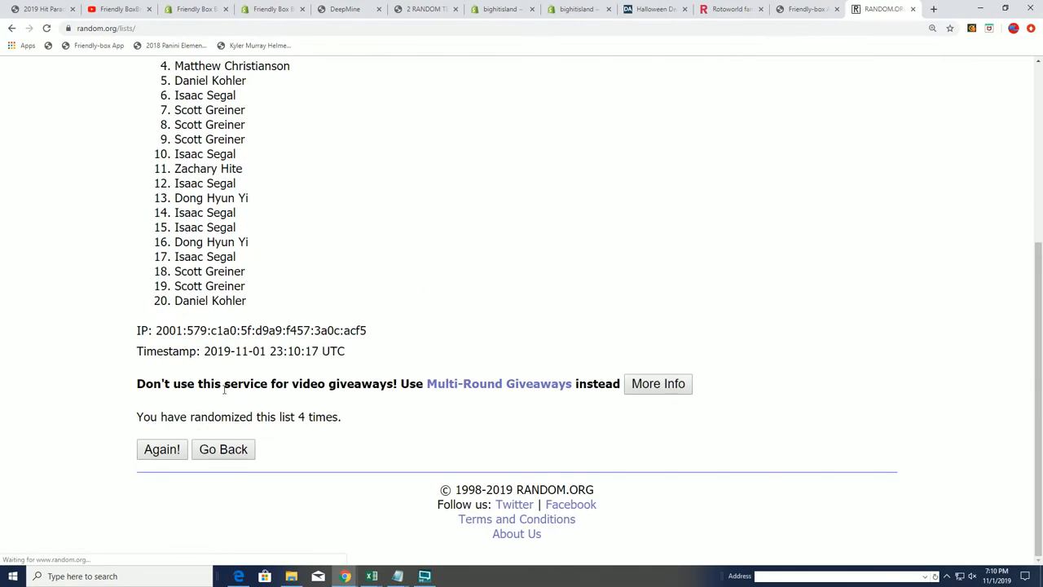
{"action": "left_click", "coordinate": [161, 450]}
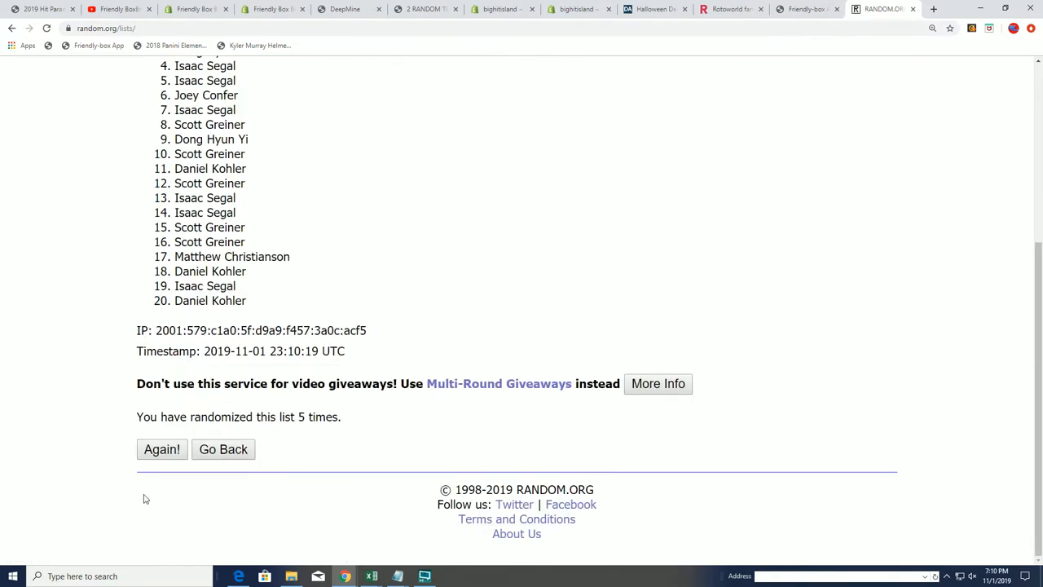
{"action": "left_click", "coordinate": [161, 450]}
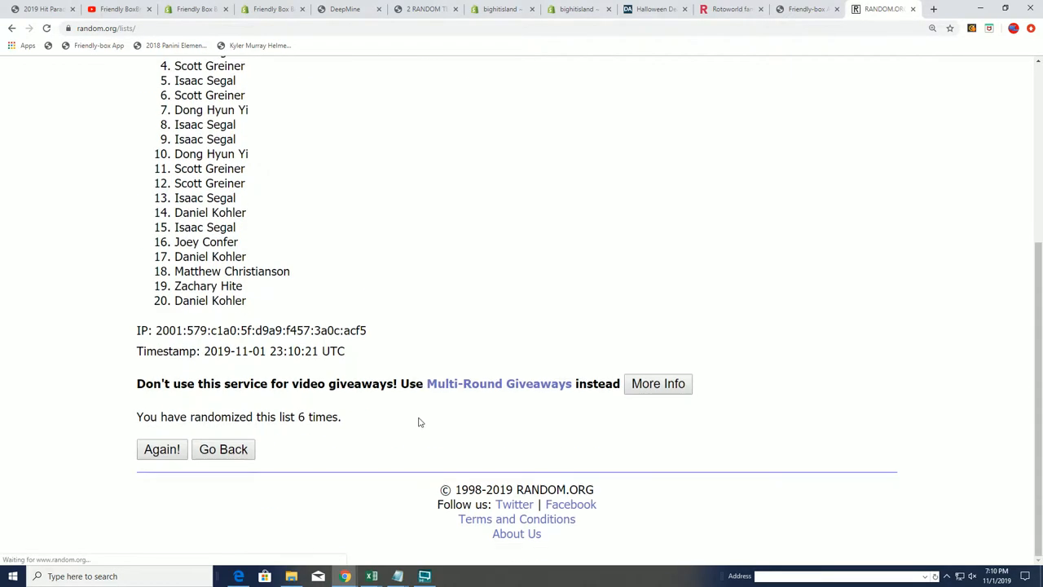
{"action": "left_click", "coordinate": [161, 450]}
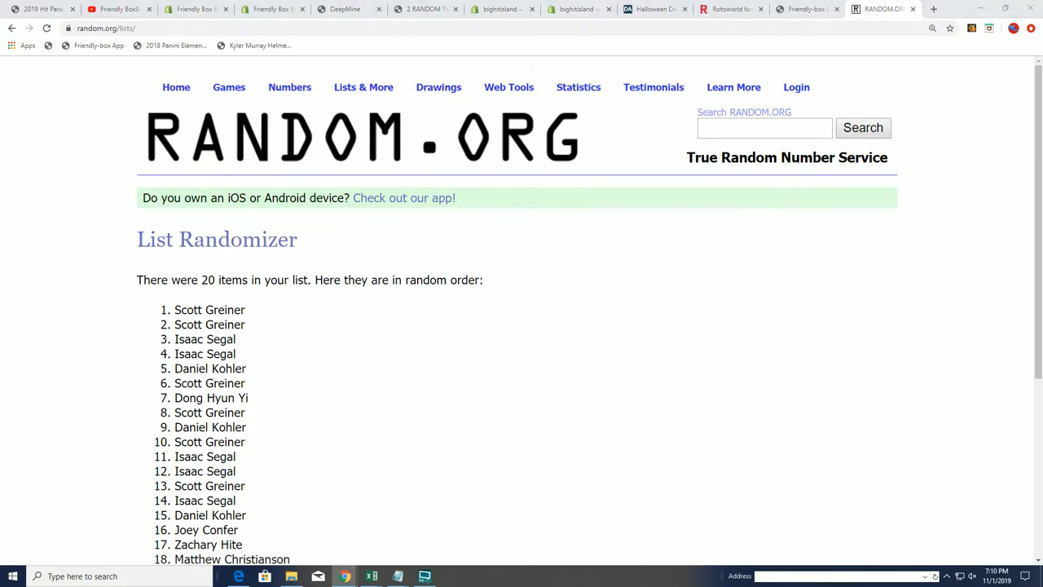
{"action": "mouse_move", "coordinate": [104, 299]}
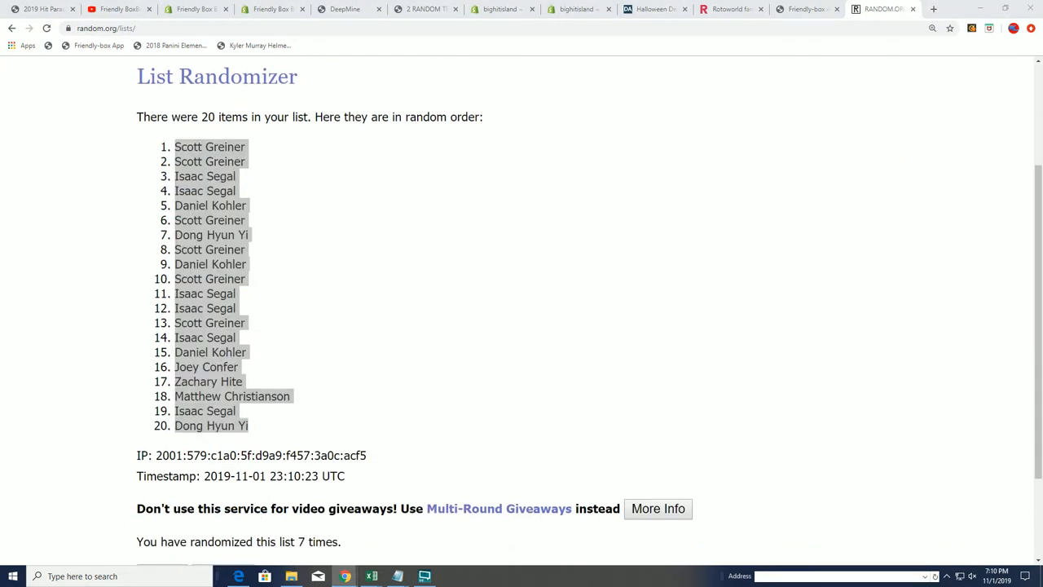
Step: Paste the shuffled owner names into cell A2 under the Owners heading
{"action": "left_click", "coordinate": [372, 577]}
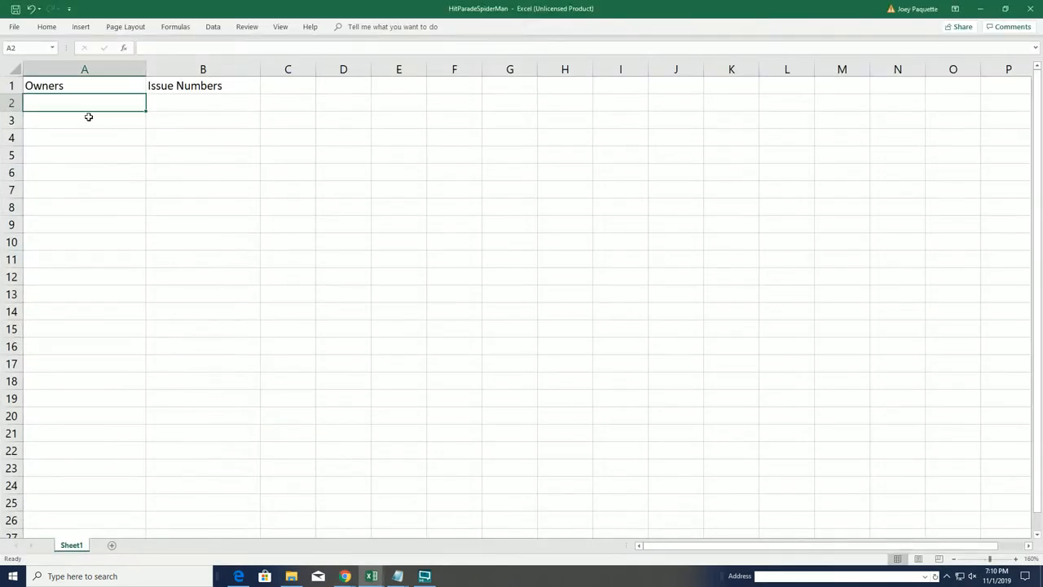
{"action": "key", "text": "ctrl+v"}
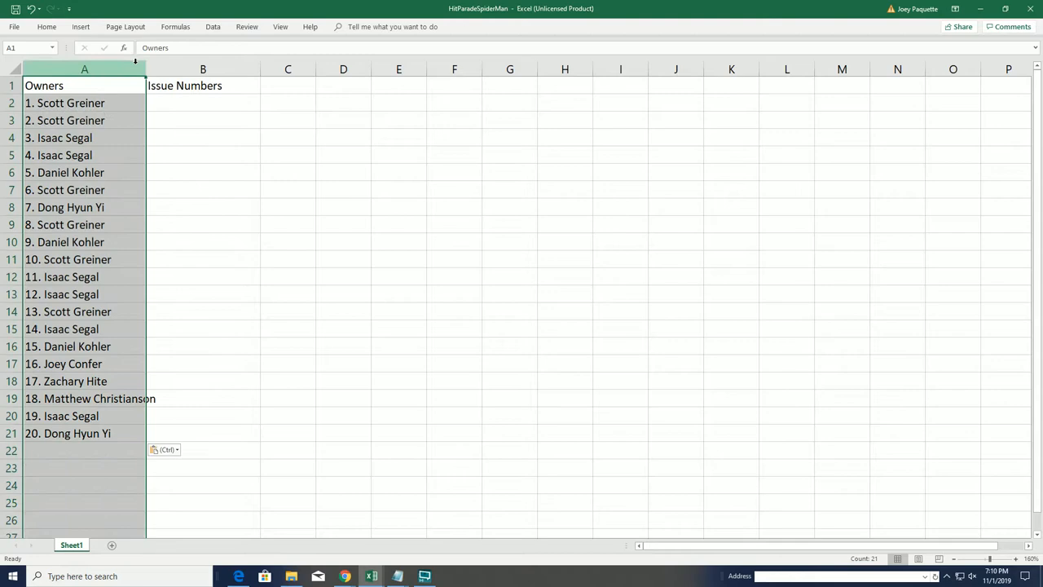
{"action": "left_click", "coordinate": [222, 103]}
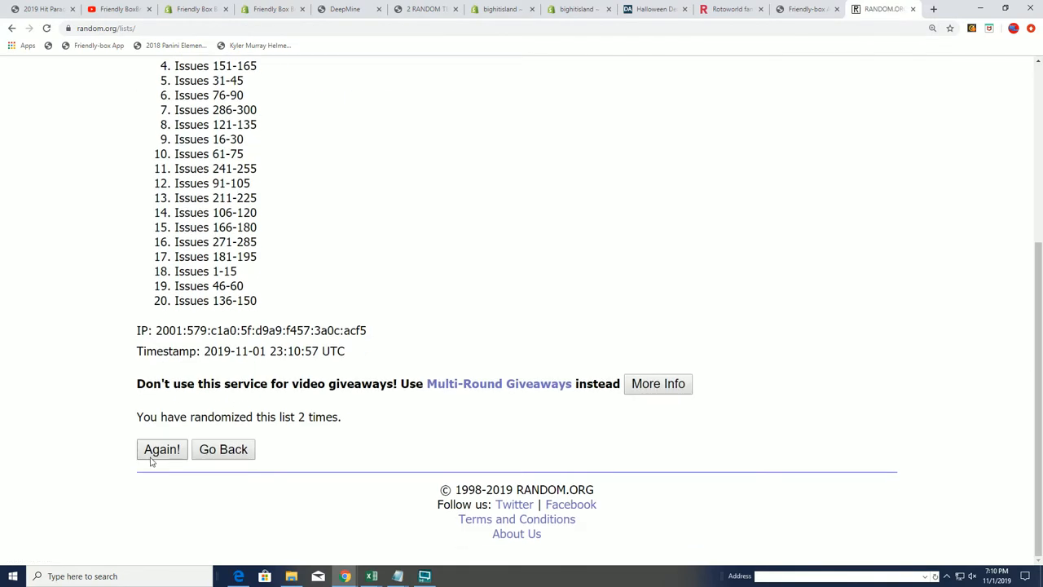
Step: Reshuffle the 20 issue-number ranges repeatedly with Again! to reach the final order
{"action": "left_click", "coordinate": [161, 450]}
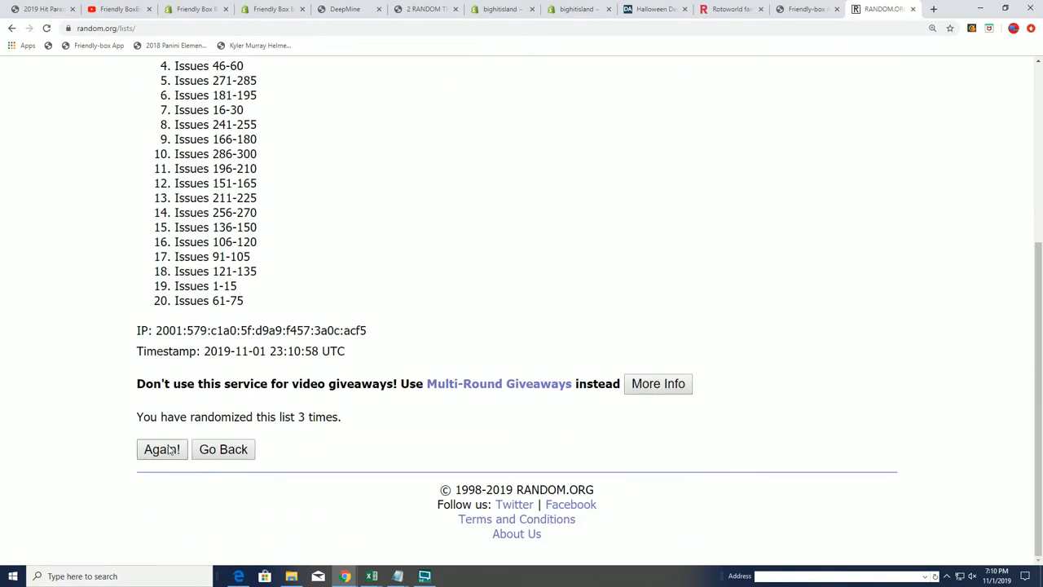
{"action": "left_click", "coordinate": [162, 450]}
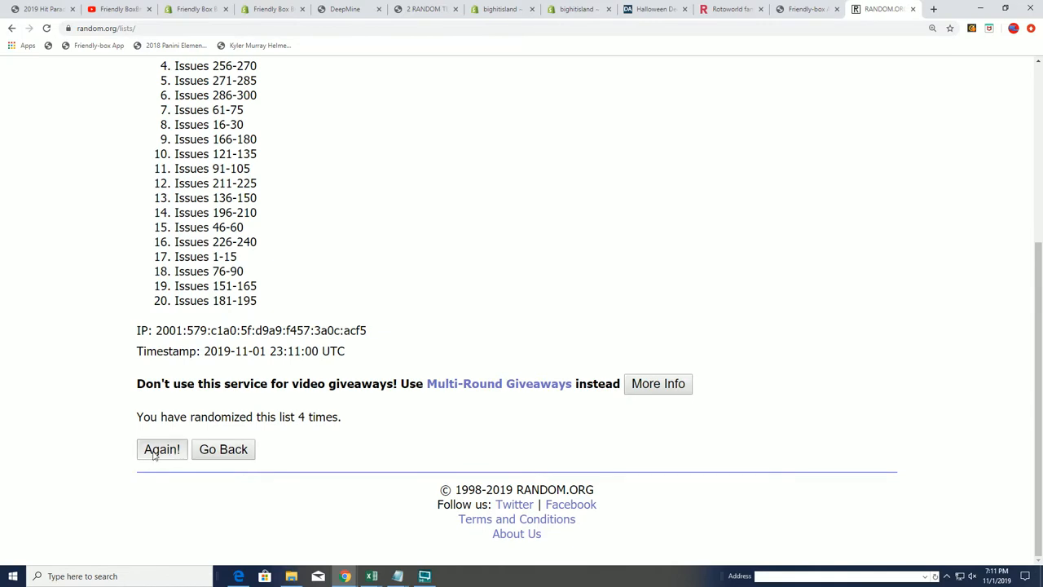
{"action": "left_click", "coordinate": [162, 450]}
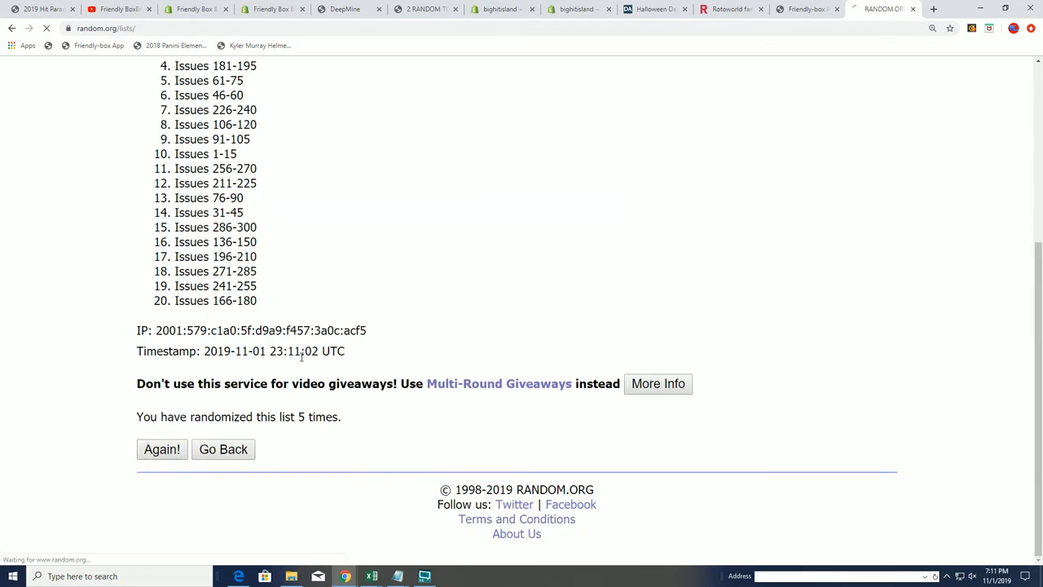
{"action": "left_click", "coordinate": [161, 450]}
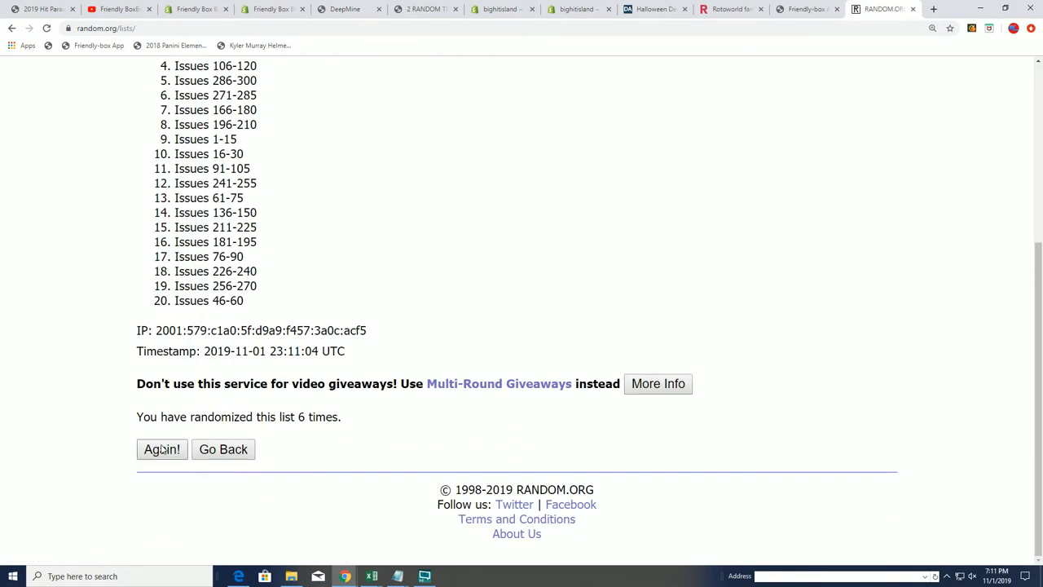
{"action": "left_click", "coordinate": [161, 450]}
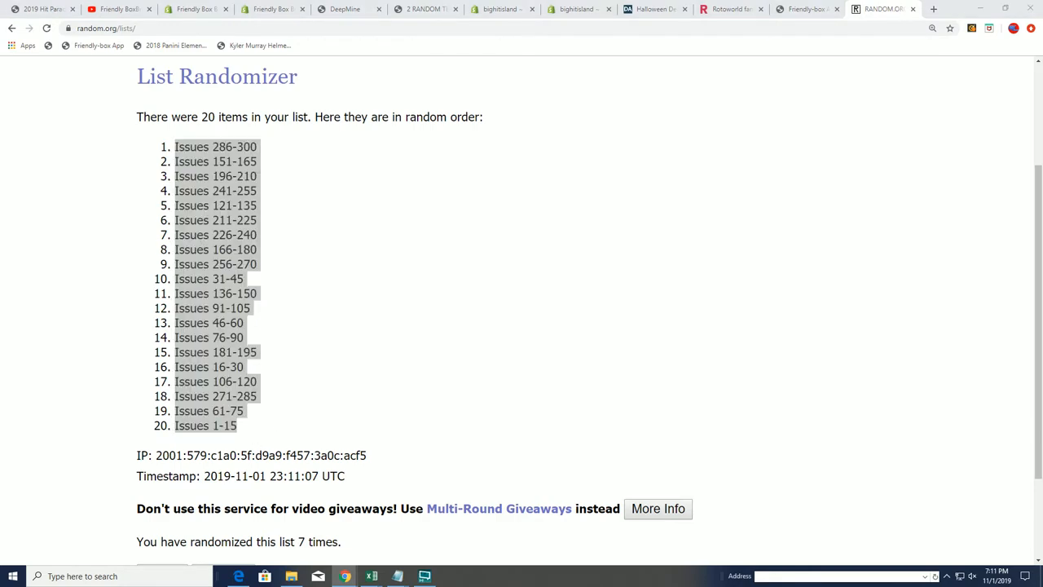
Step: Paste the shuffled issue ranges into cell B2 under Issue Numbers and deselect
{"action": "left_click", "coordinate": [371, 577]}
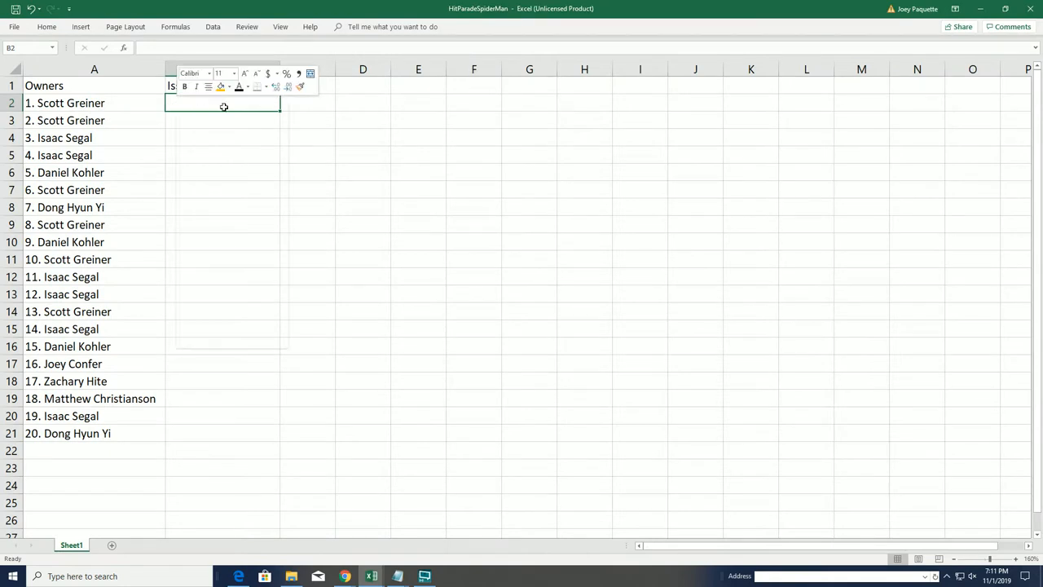
{"action": "key", "text": "ctrl+v"}
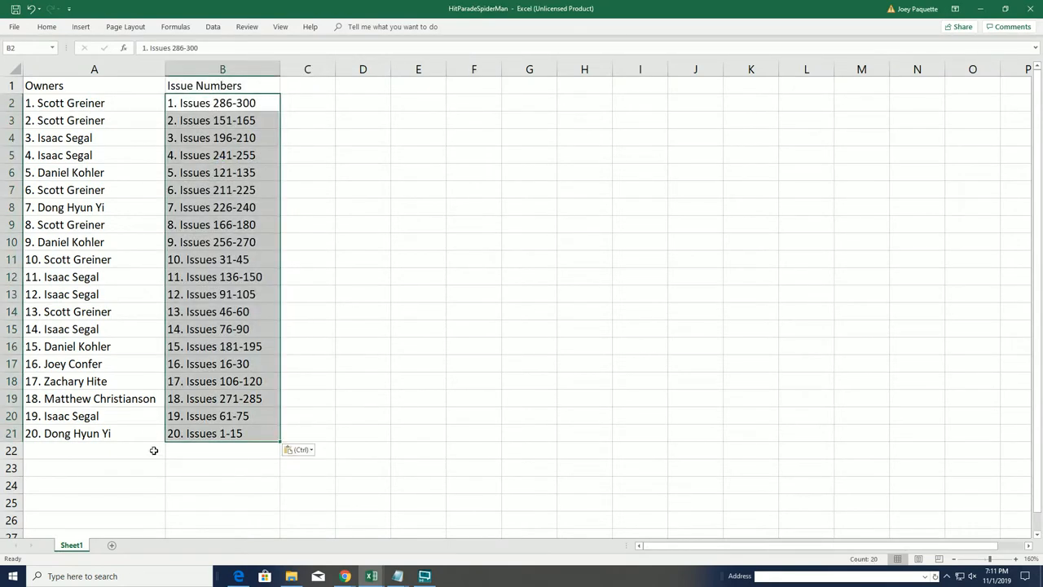
{"action": "left_click", "coordinate": [221, 434]}
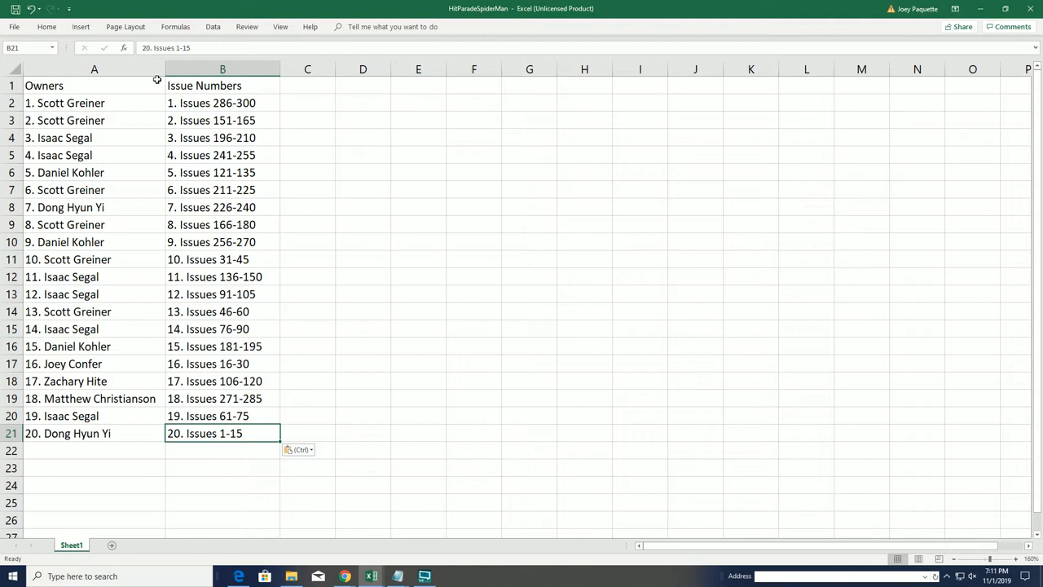
{"action": "mouse_move", "coordinate": [108, 179]}
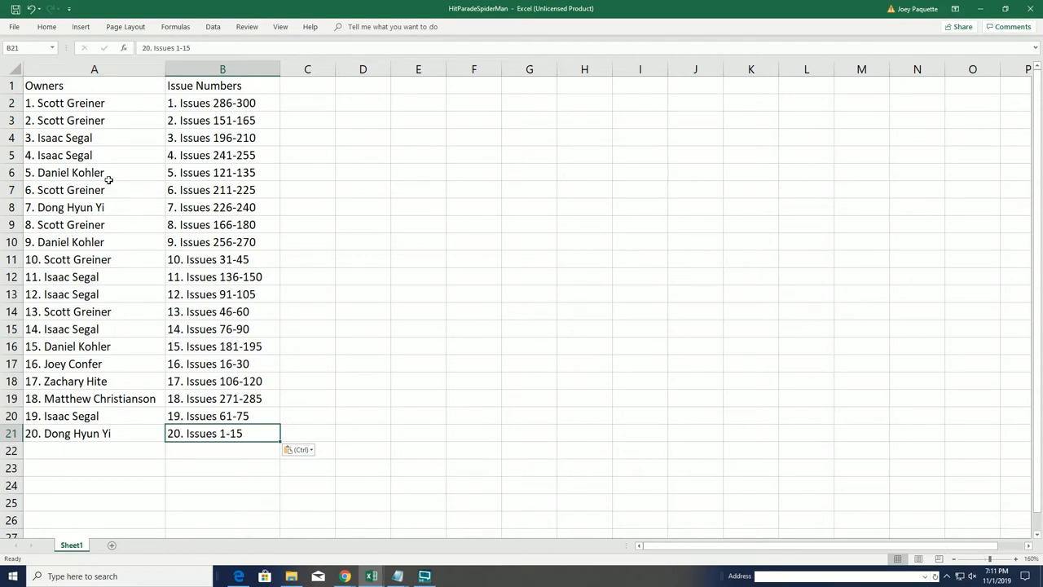